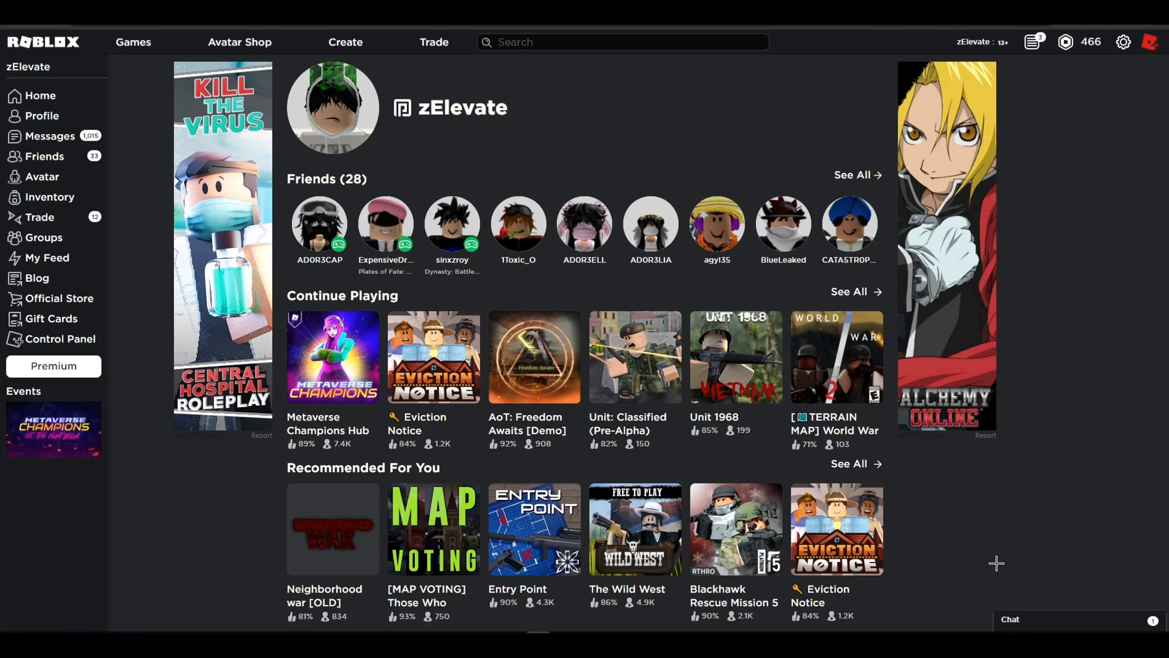
pyautogui.moveTo(954, 585)
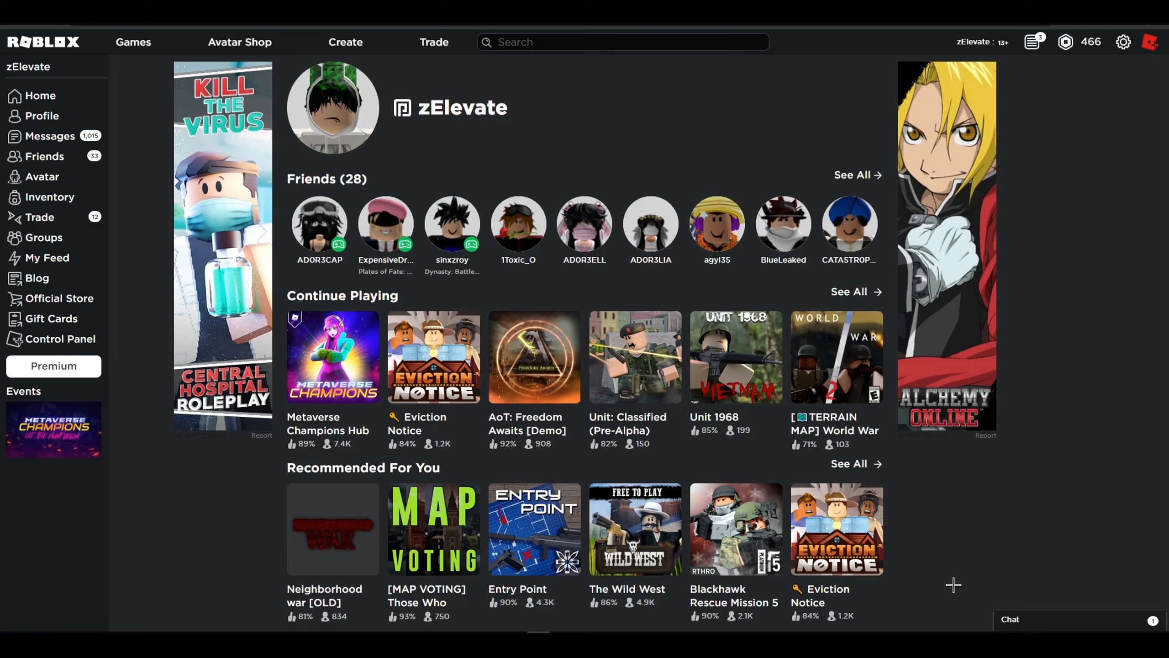
pyautogui.moveTo(857, 179)
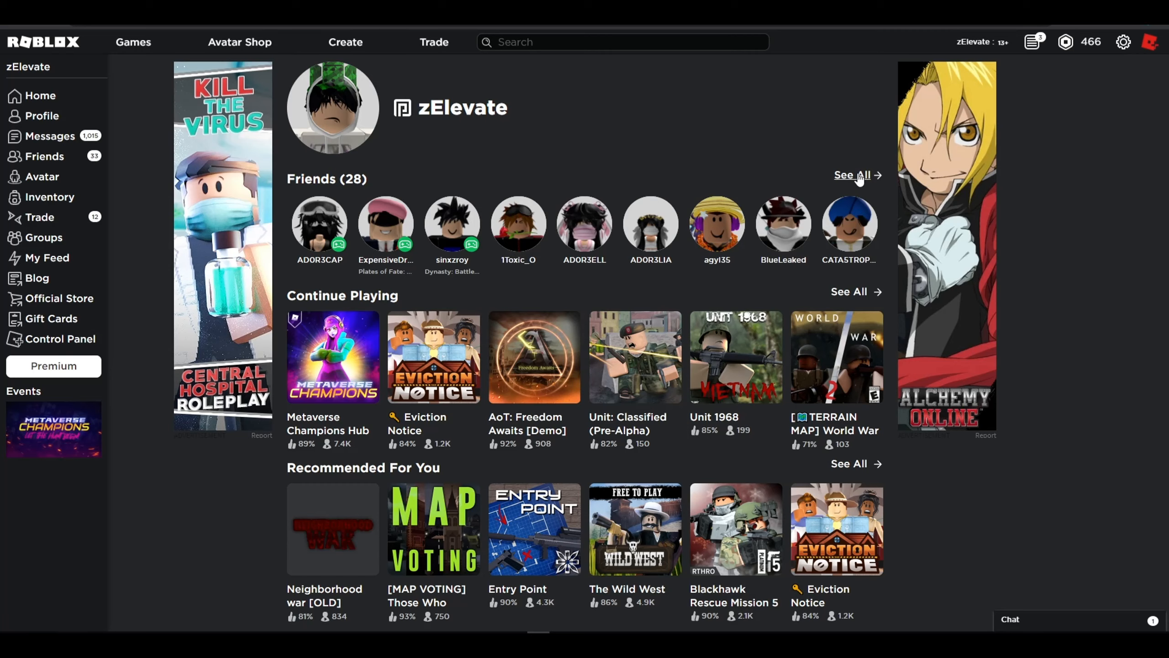
pyautogui.click(852, 175)
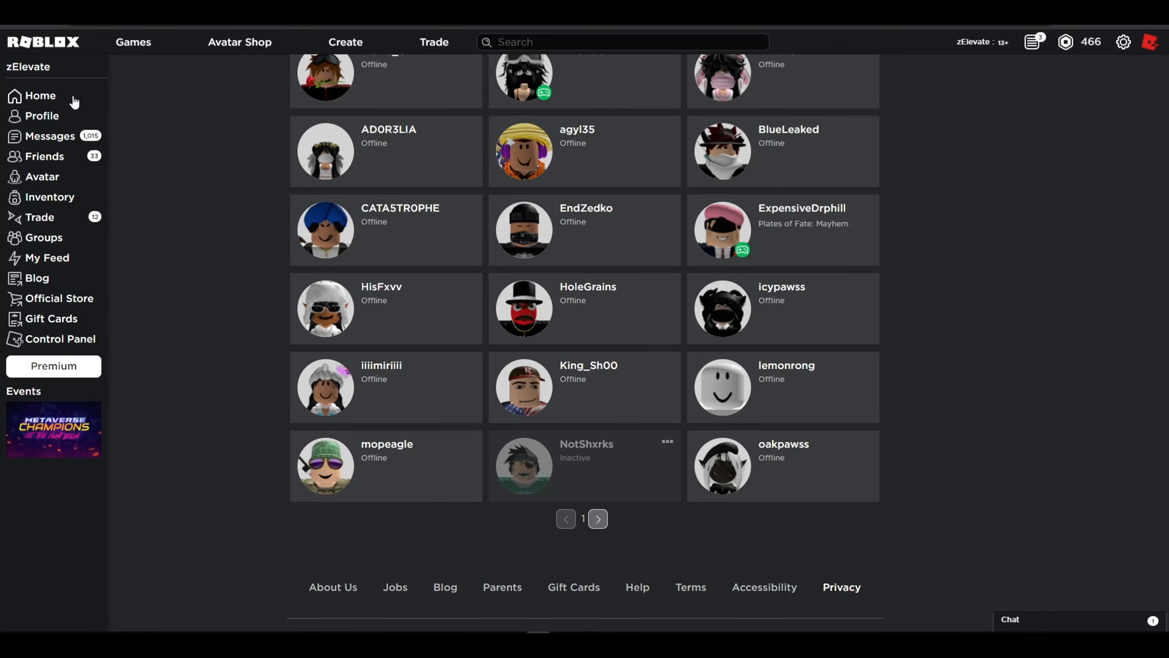
pyautogui.click(40, 96)
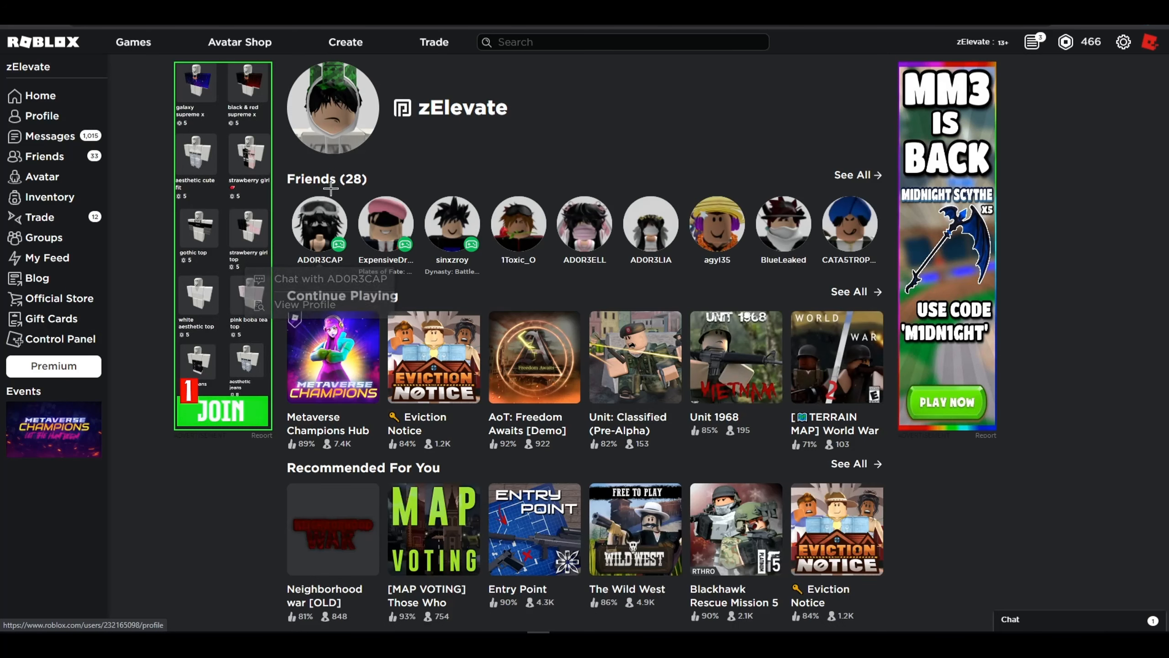
pyautogui.moveTo(337, 170)
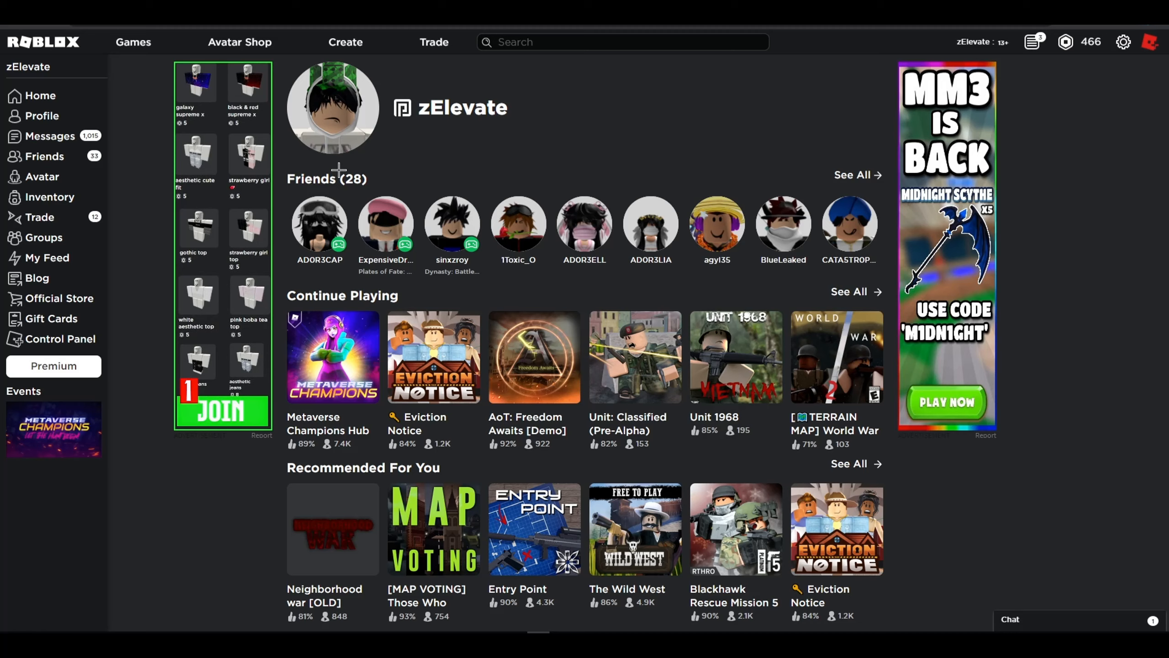
pyautogui.moveTo(341, 148)
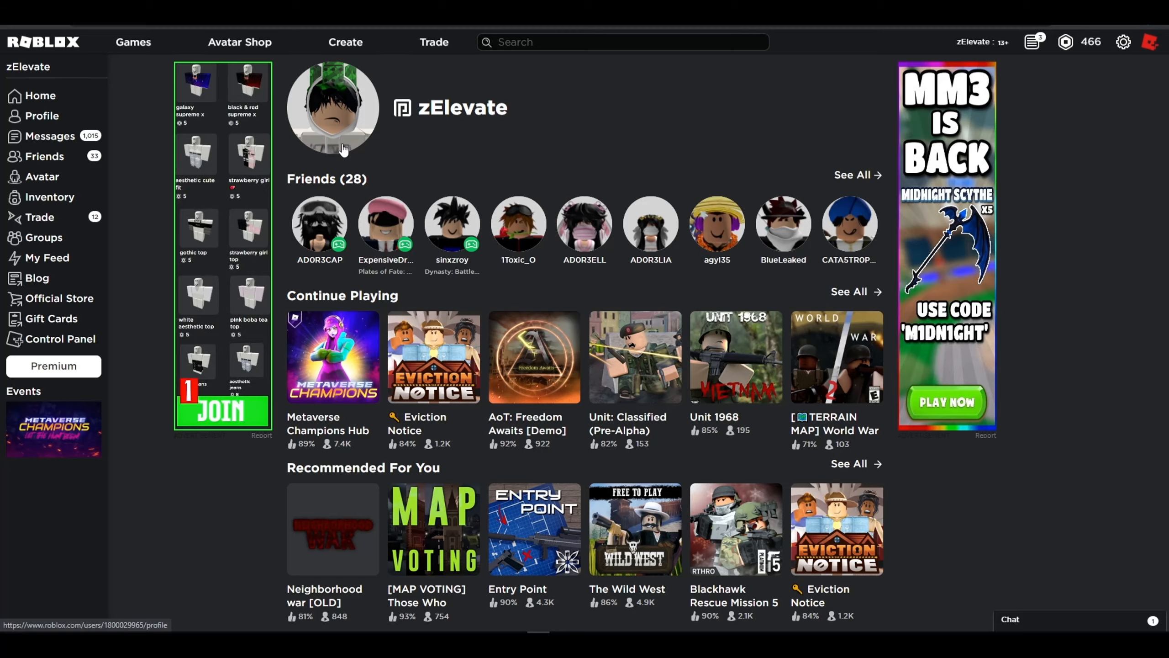